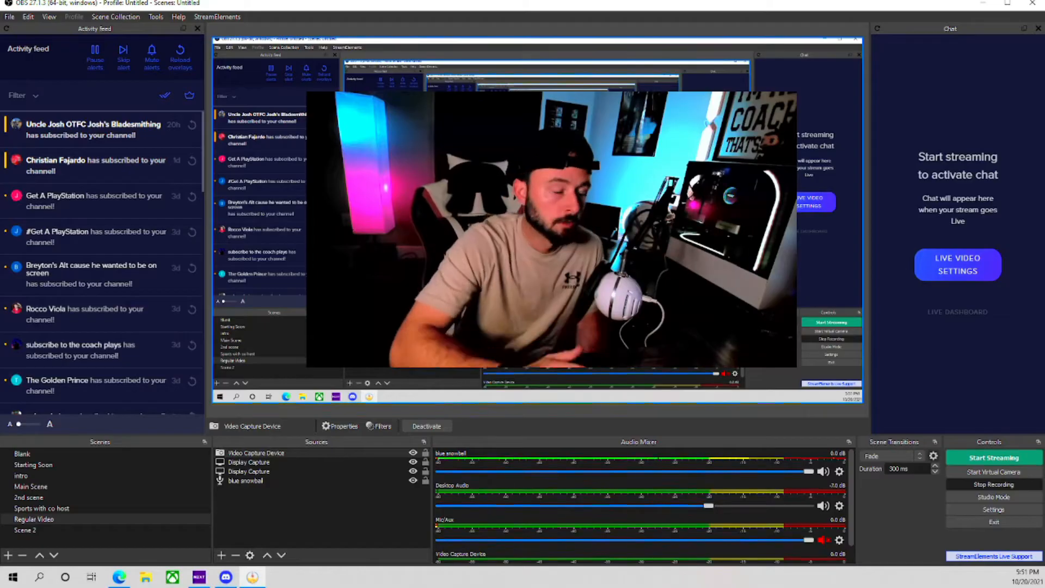
Step: Switch from OBS Studio to the Discord server window via the taskbar
left_click(386, 576)
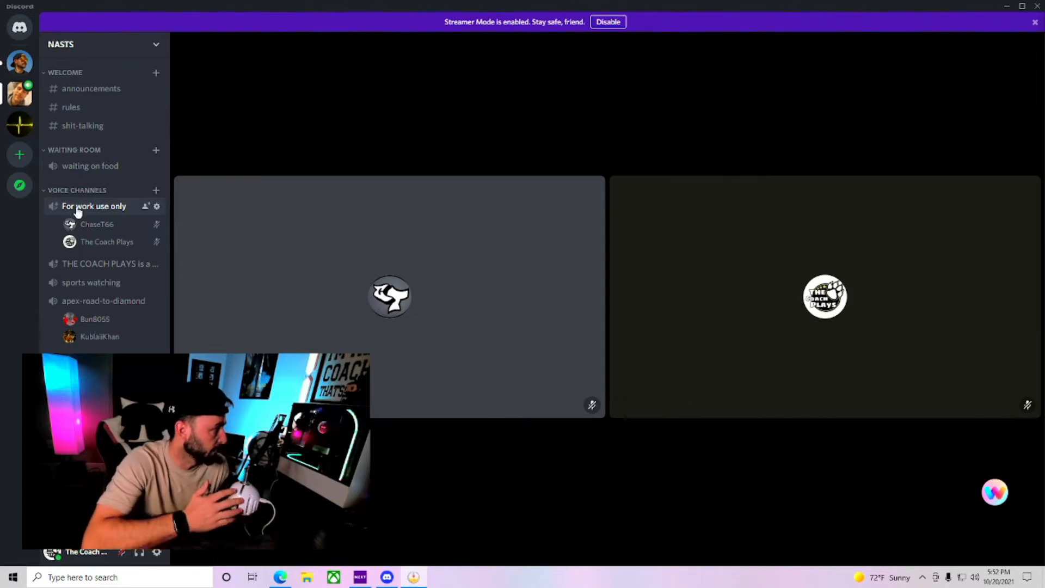
Step: Join the 'For work use only' voice channel to show both video tiles
left_click(94, 206)
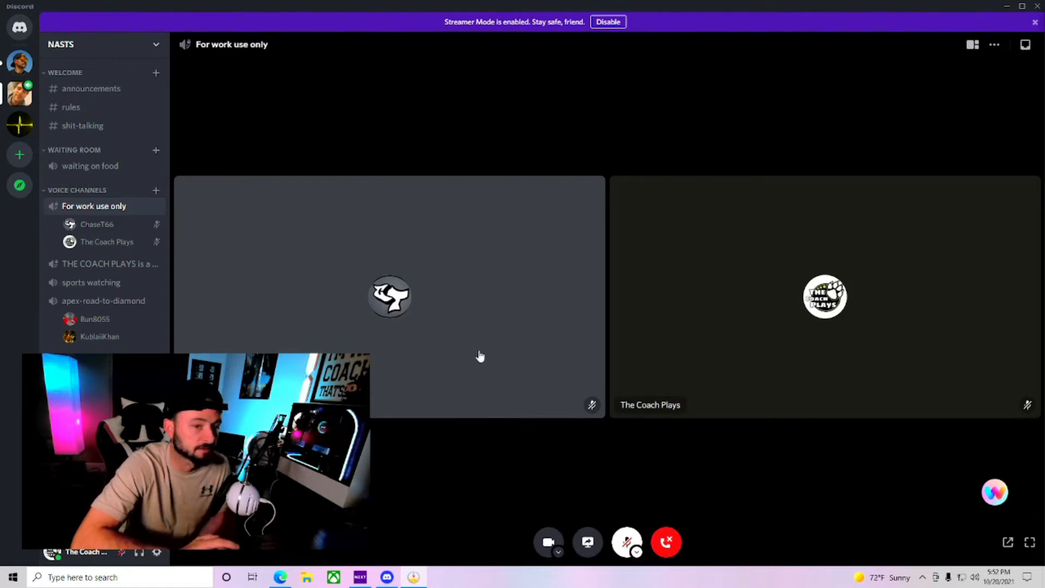
mouse_move(439, 342)
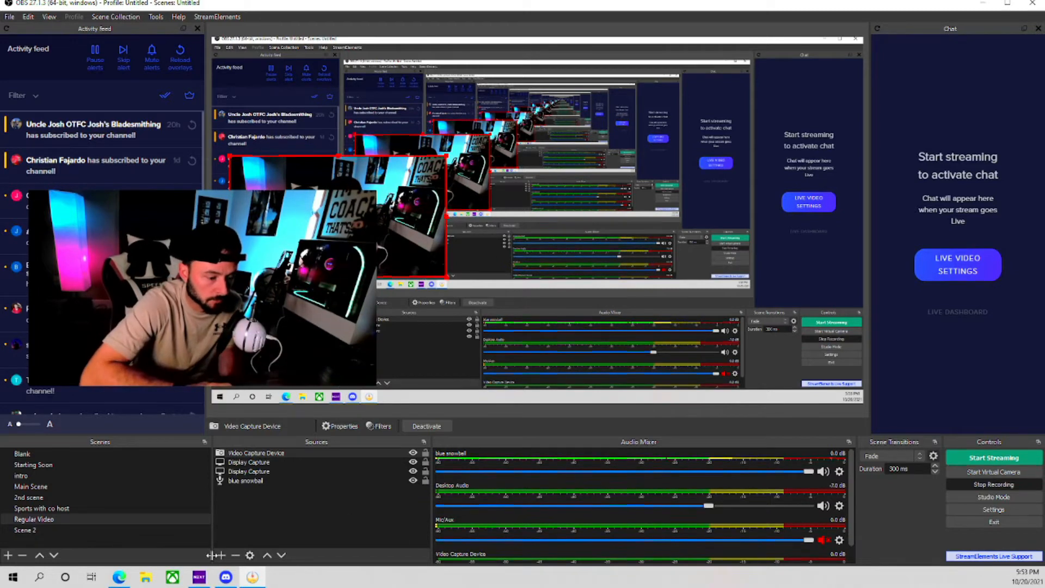
Step: Add a new Window Capture source to the Regular Video scene
left_click(218, 555)
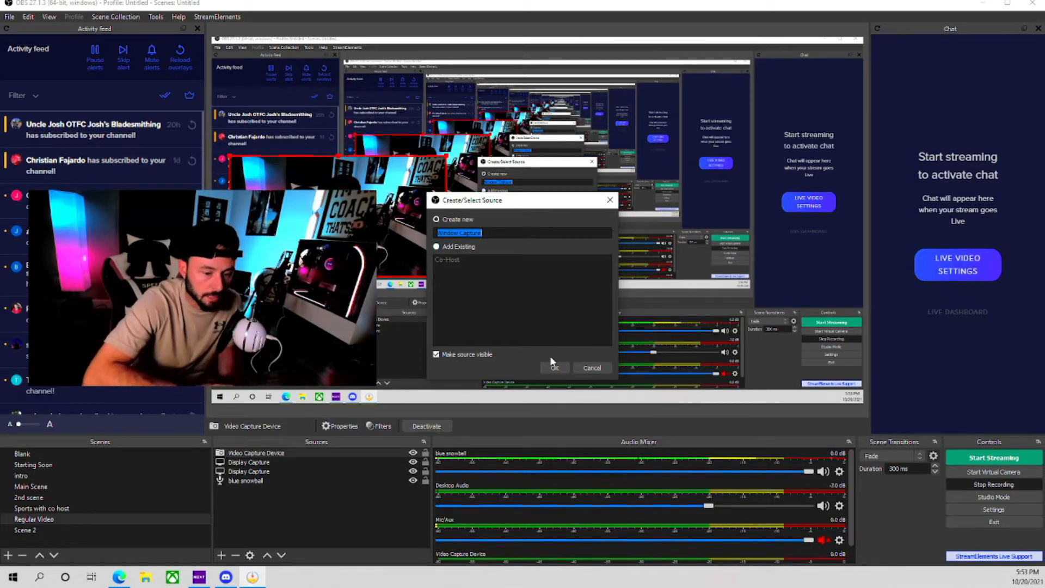
left_click(554, 368)
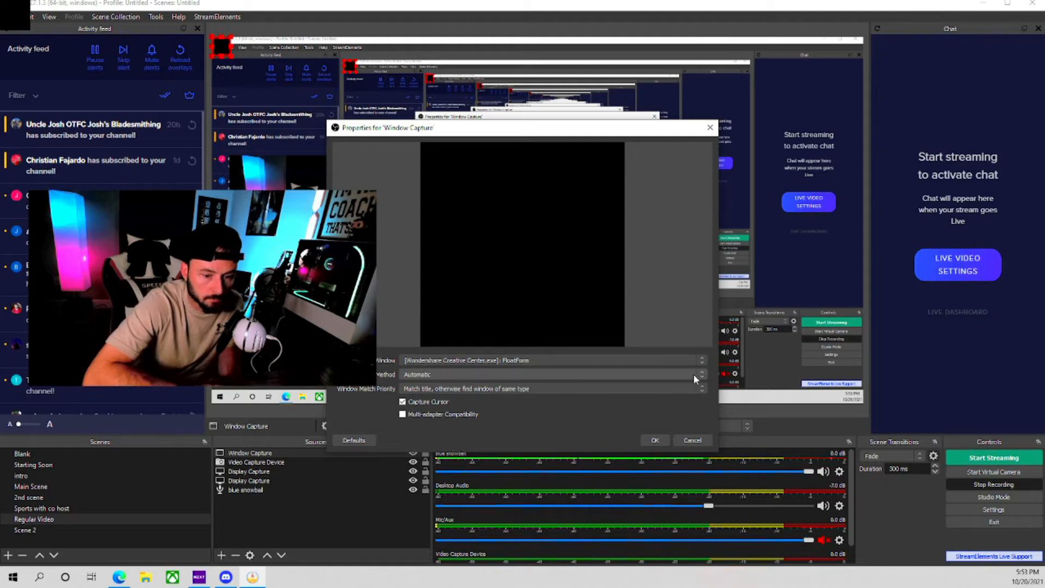
Step: Point the Window Capture at the Discord 'For work use only' call window
left_click(699, 360)
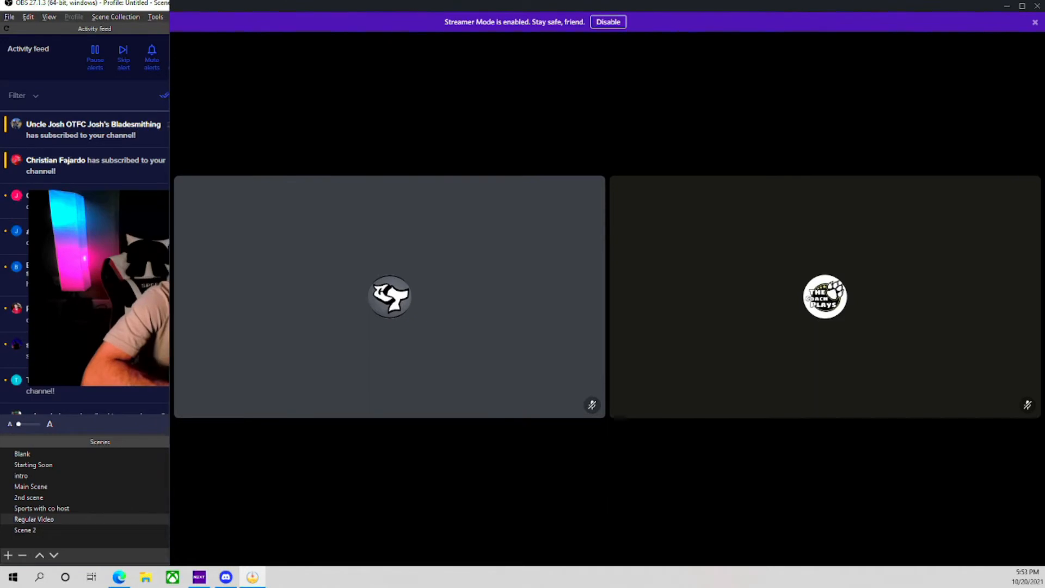
Step: Return to OBS and select the Window Capture source showing the Discord call
left_click(824, 296)
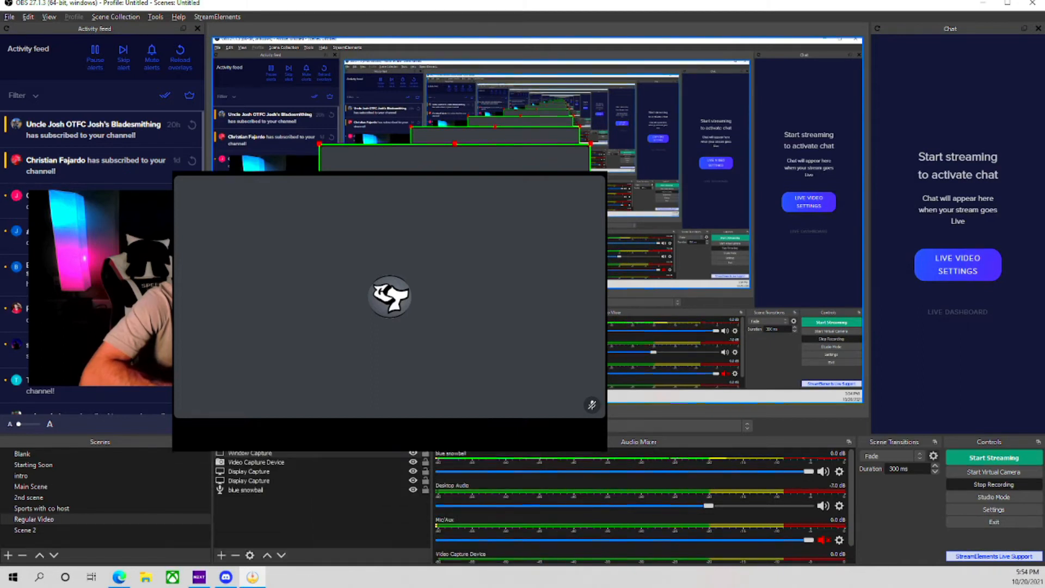
left_click(250, 452)
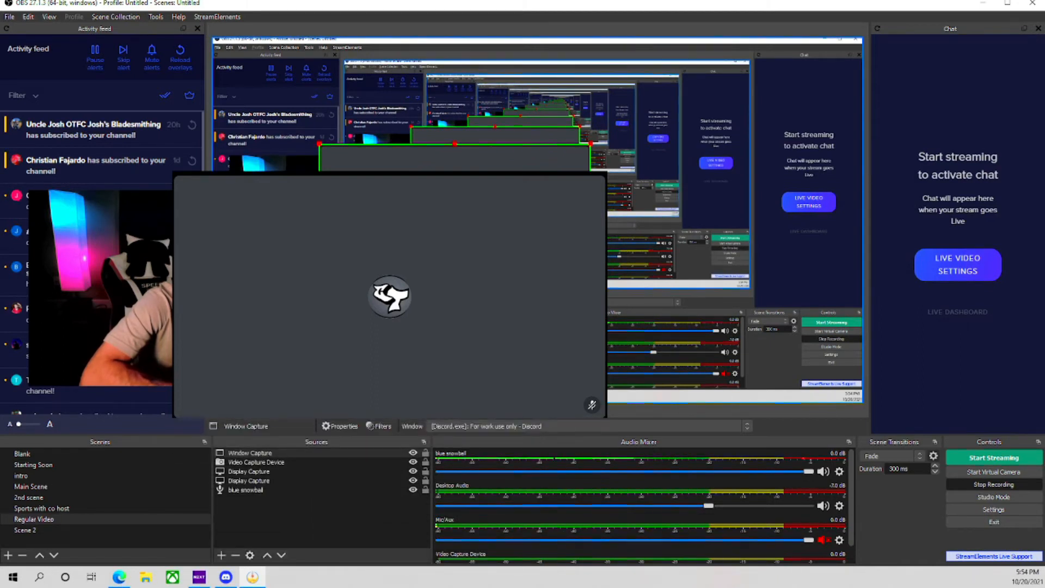